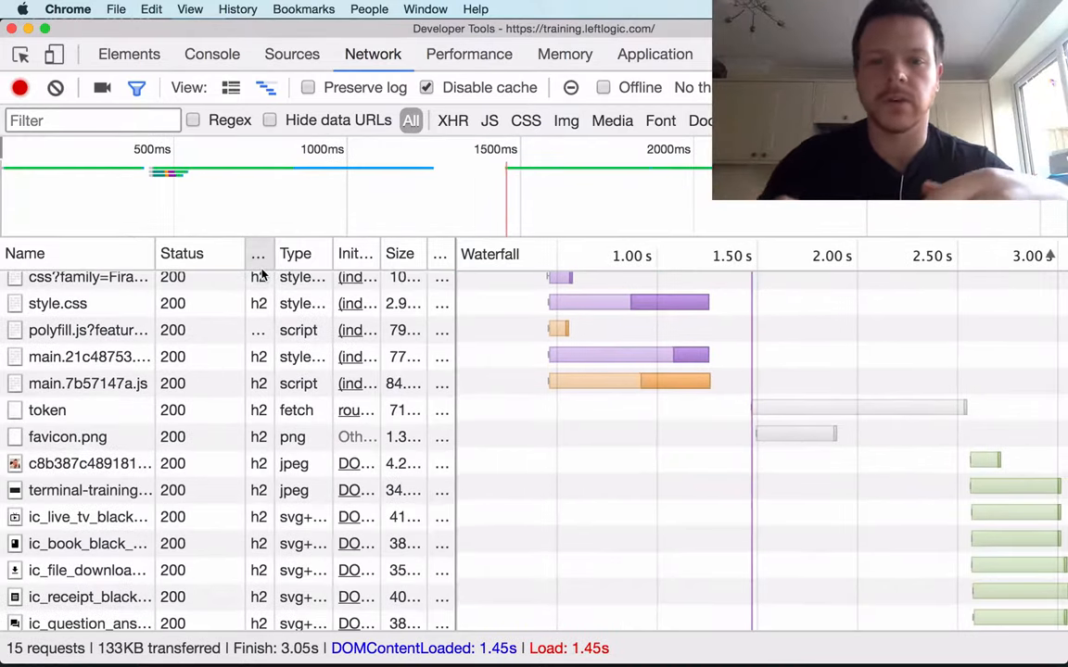
# - Allow the browser cache again so the reload records a warm-cache waterfall of mostly 304s
pyautogui.scroll(3)
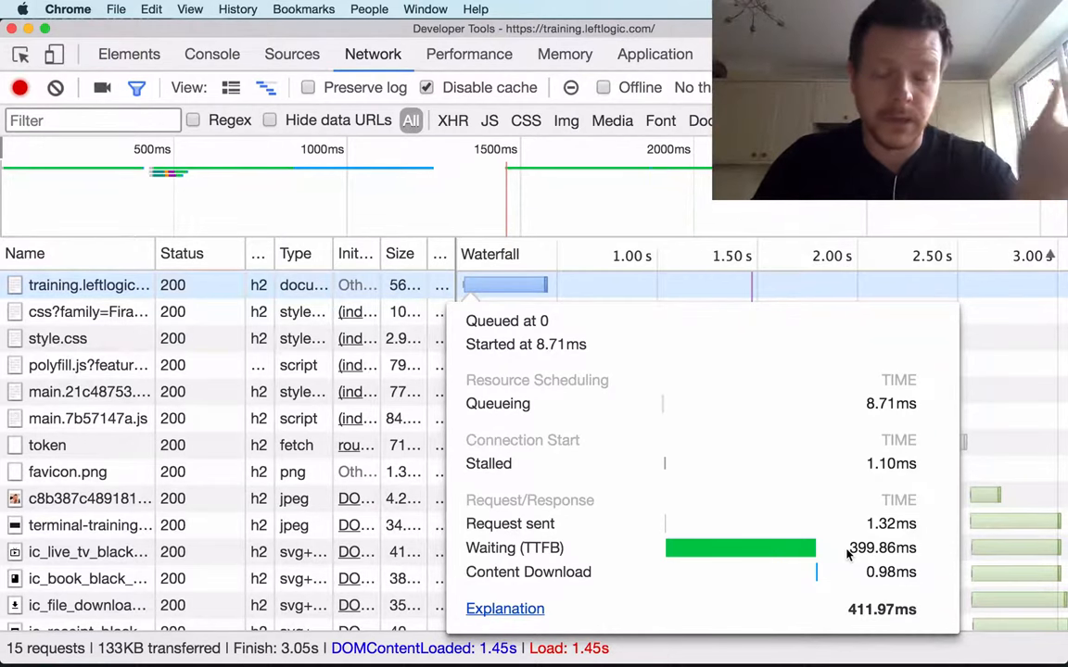
pyautogui.moveTo(725, 500)
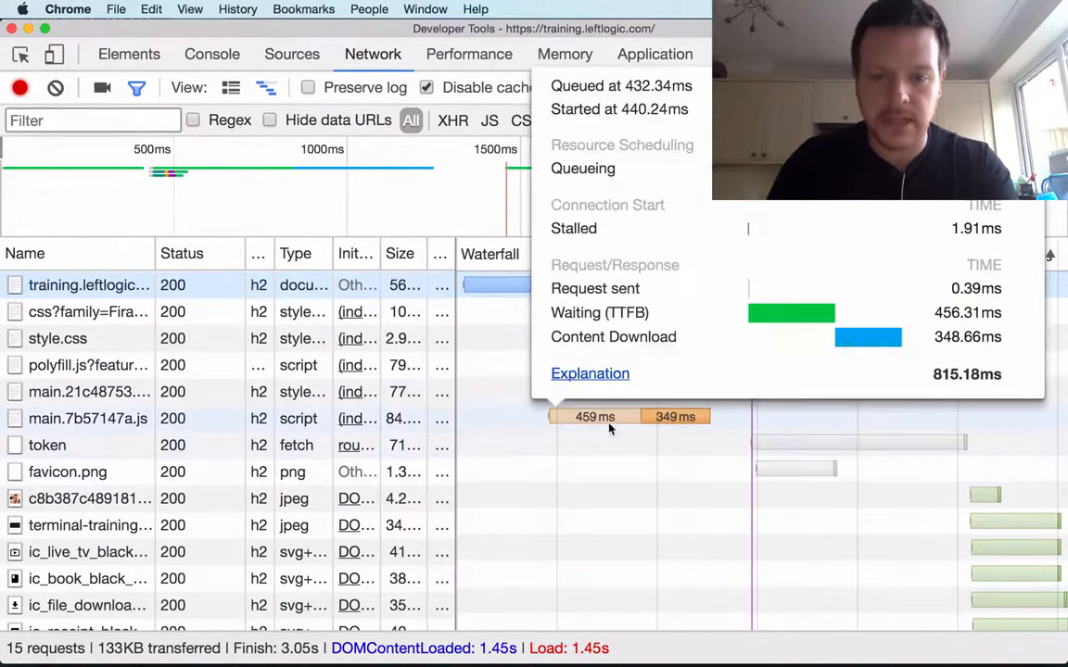
pyautogui.moveTo(589, 430)
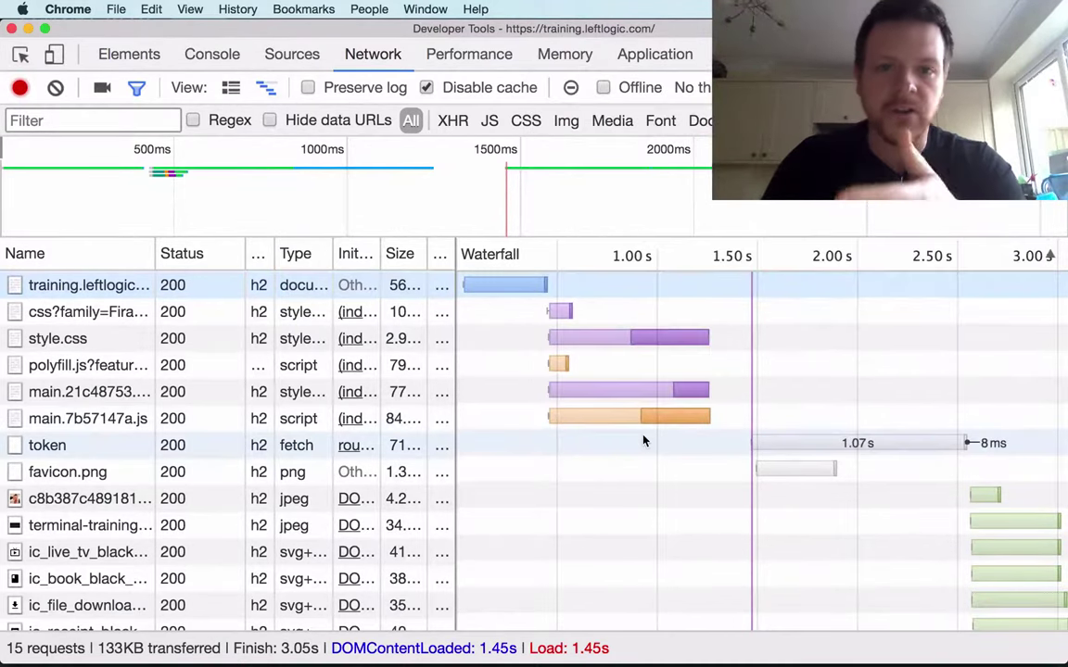
pyautogui.moveTo(608, 404)
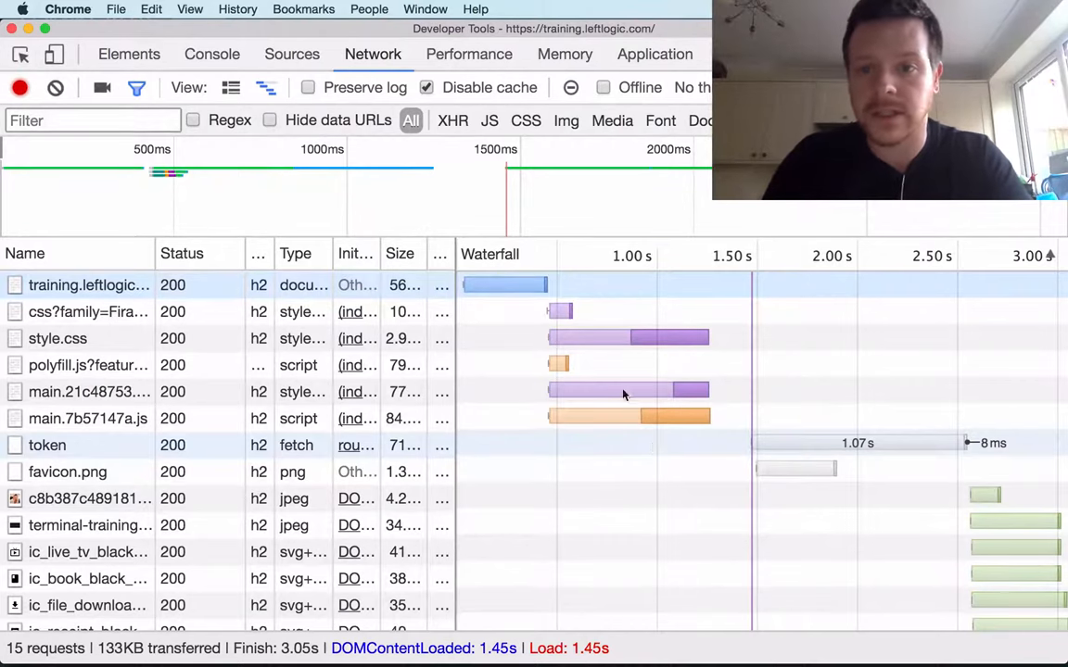
pyautogui.click(426, 87)
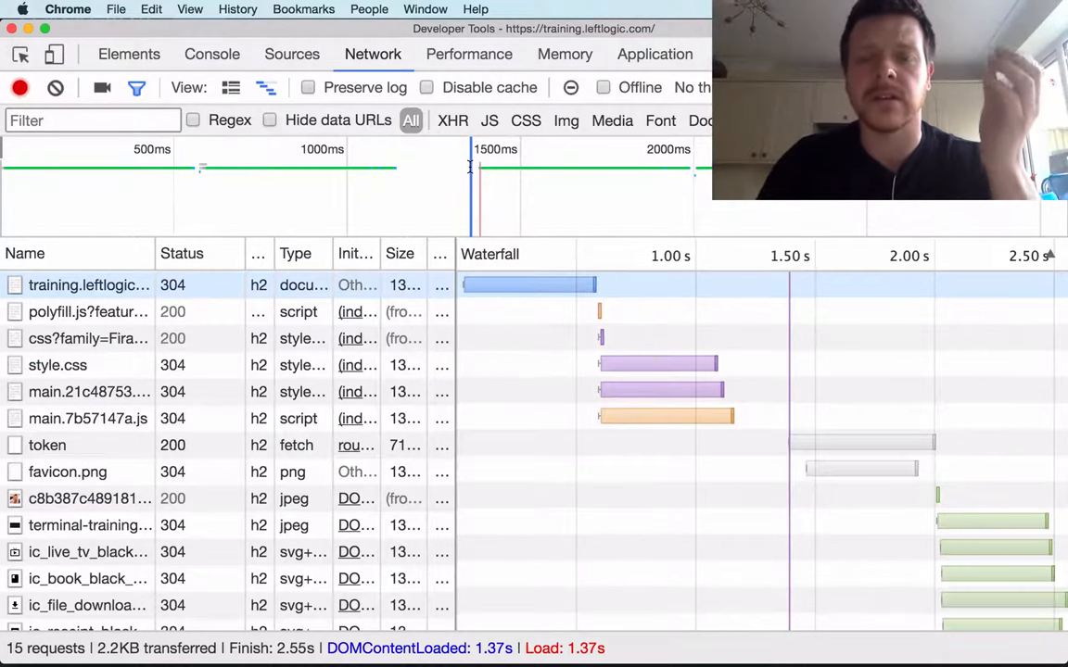
pyautogui.moveTo(522, 370)
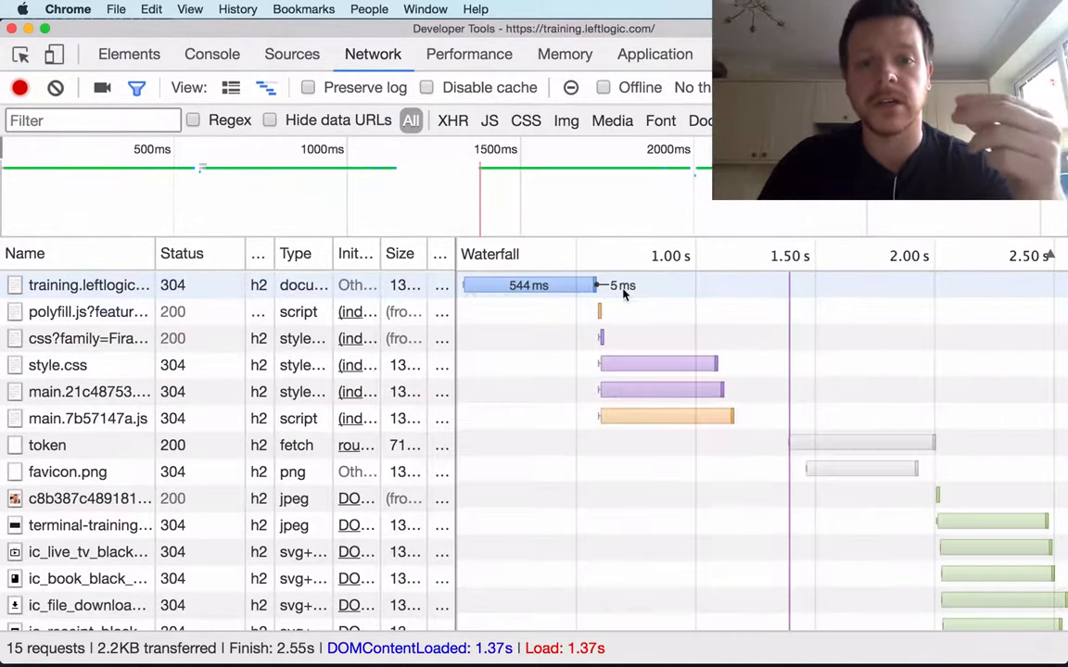
pyautogui.moveTo(652, 341)
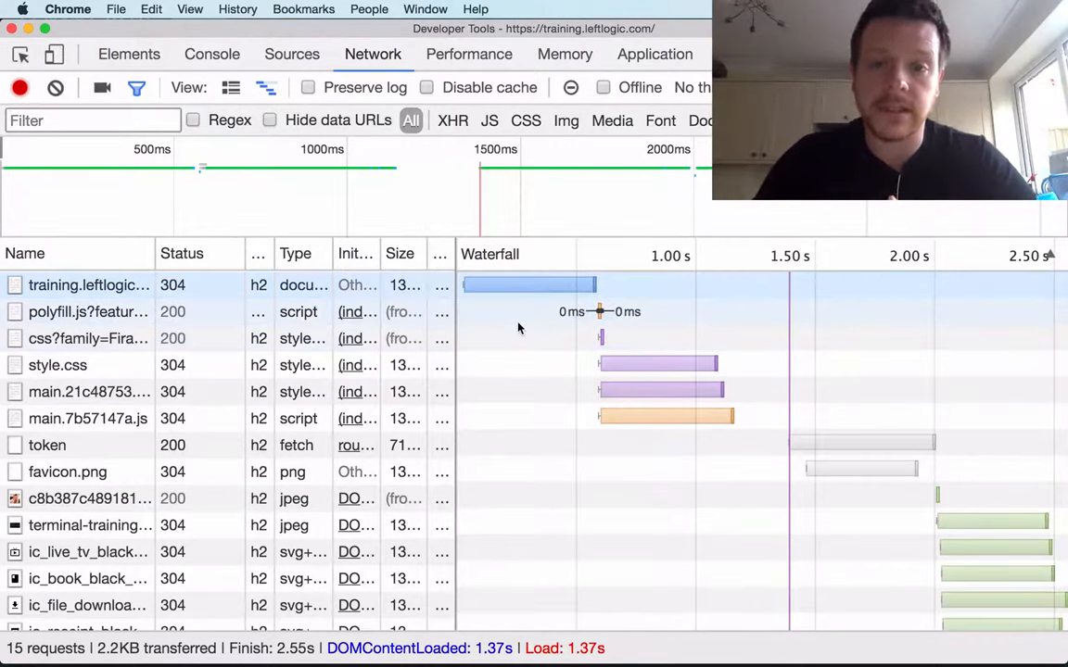
pyautogui.moveTo(633, 425)
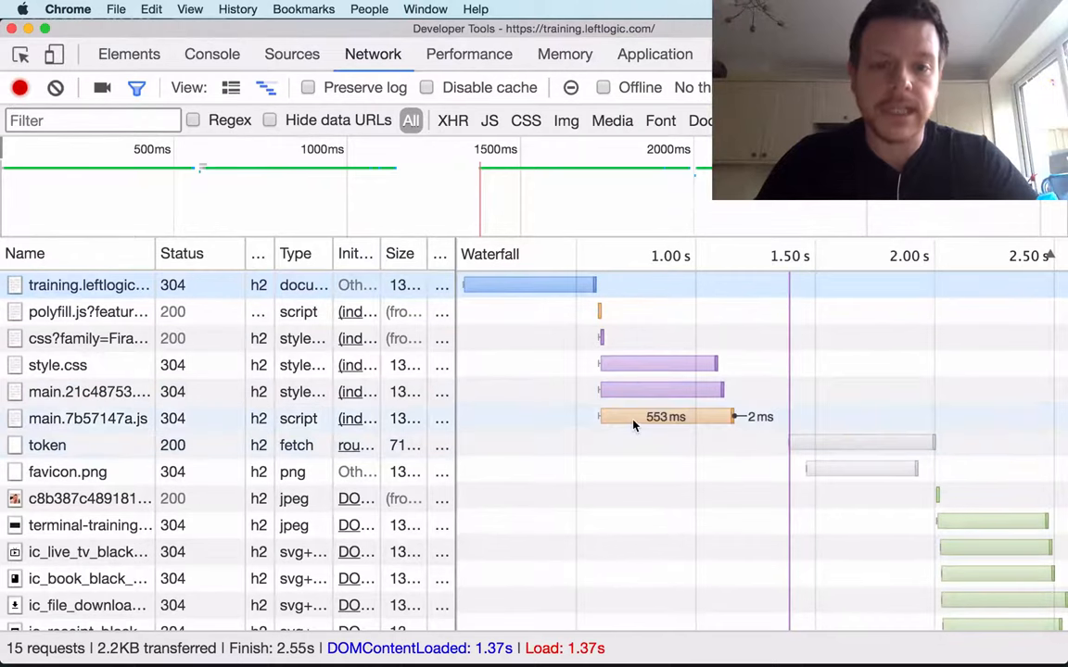
pyautogui.moveTo(556, 415)
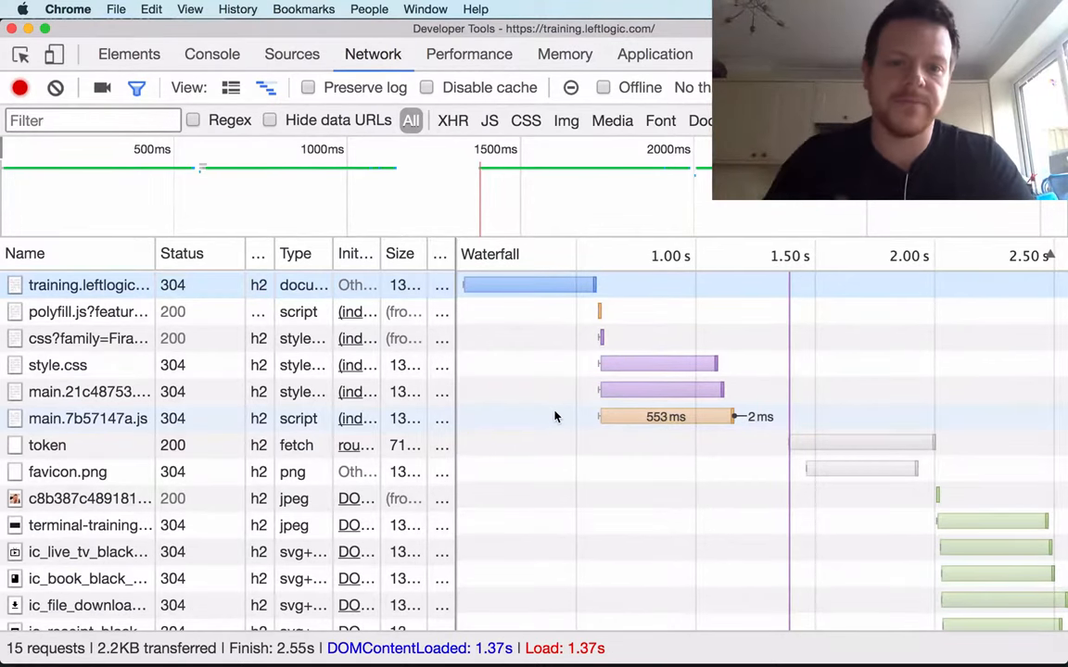
# - Show the timing breakdown of the request queued at 1.38 s with about 605 ms waiting
pyautogui.click(665, 416)
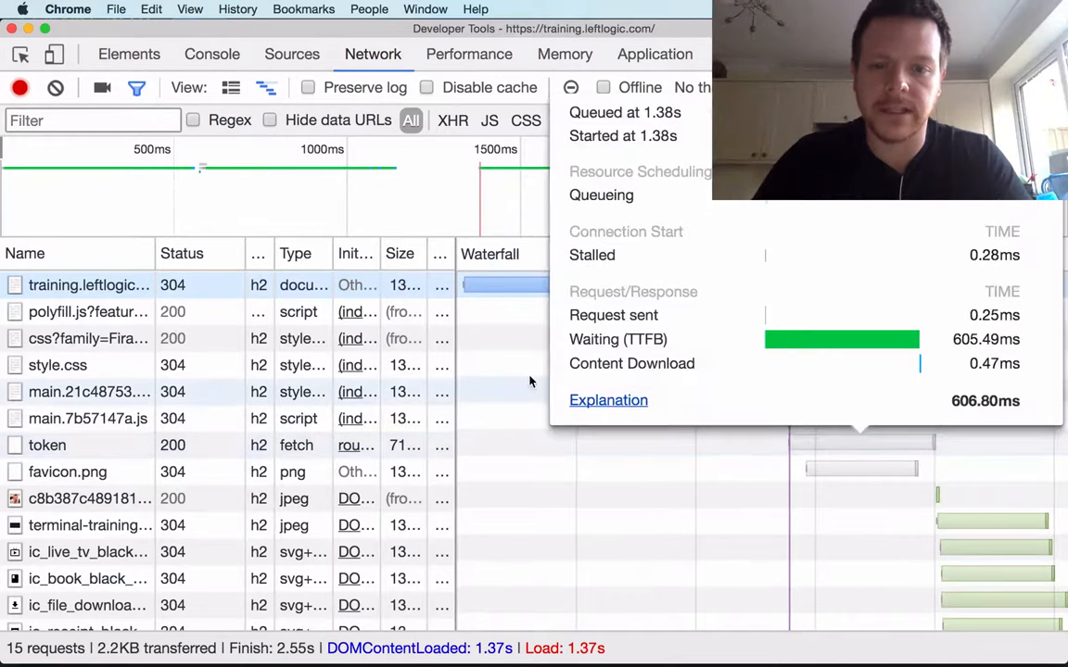